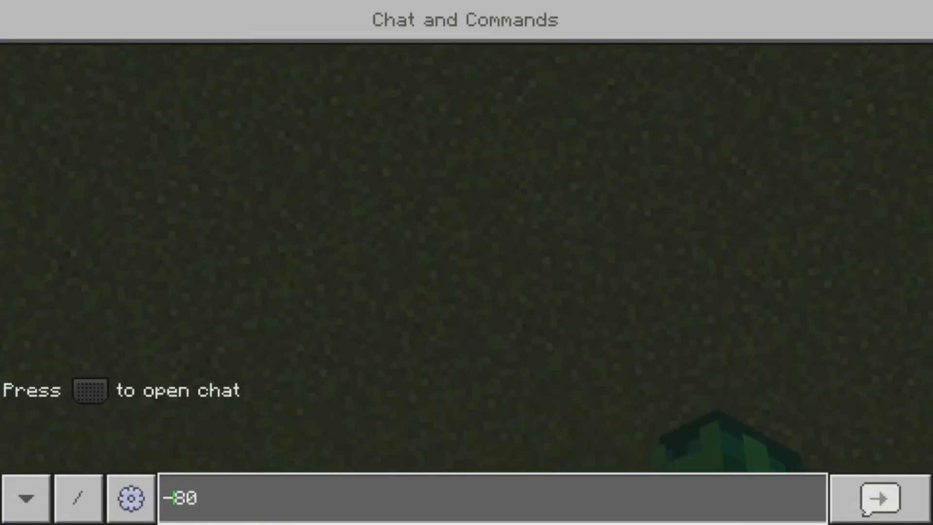
Start a slash command in chat to list the available commands.
text(/s)
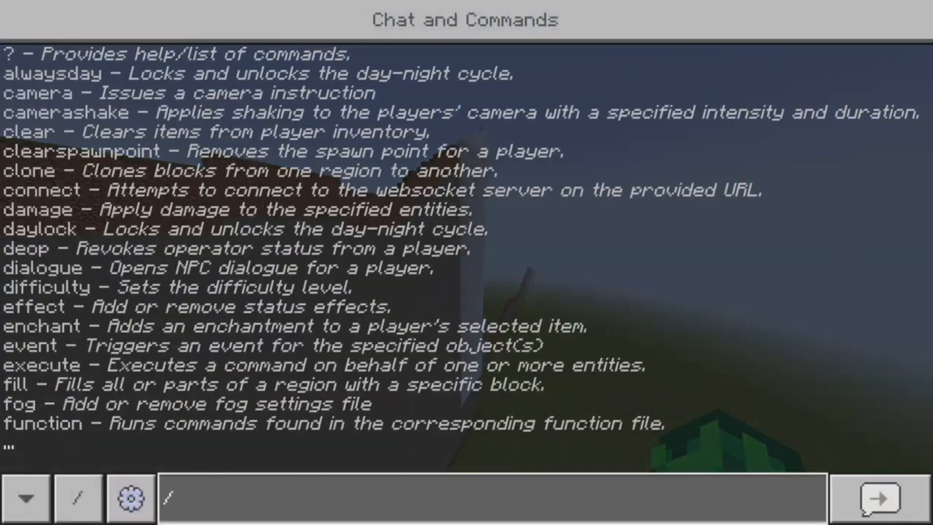
Run /kill @e to remove all entities and return to the command block towers.
text(/kill @e)
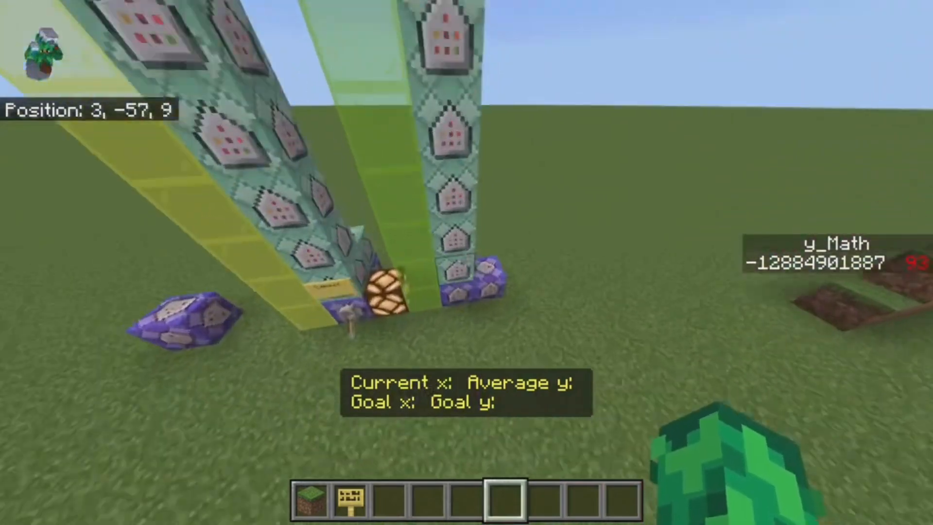
mouse_move(466, 262)
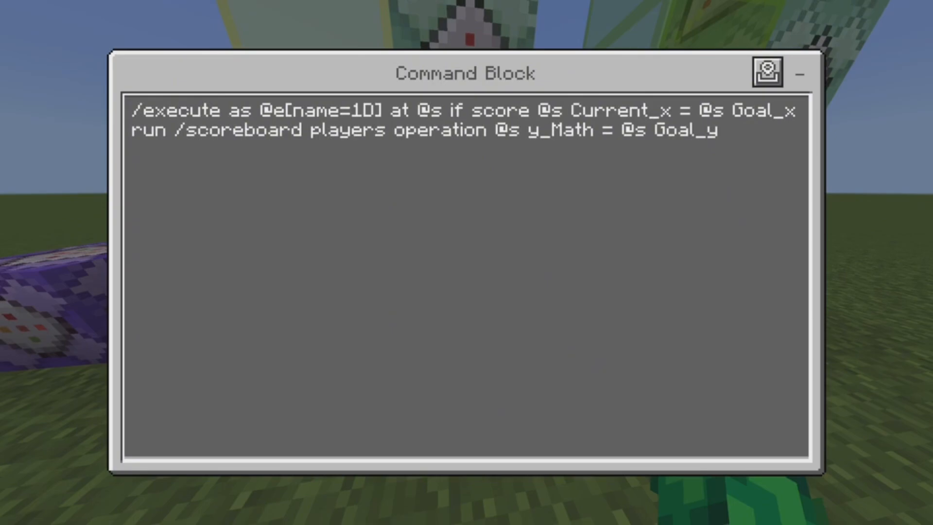
Review the y_Math = Goal_y copy and Goal_y += Add_Goal_y chain commands, closing each.
click(767, 72)
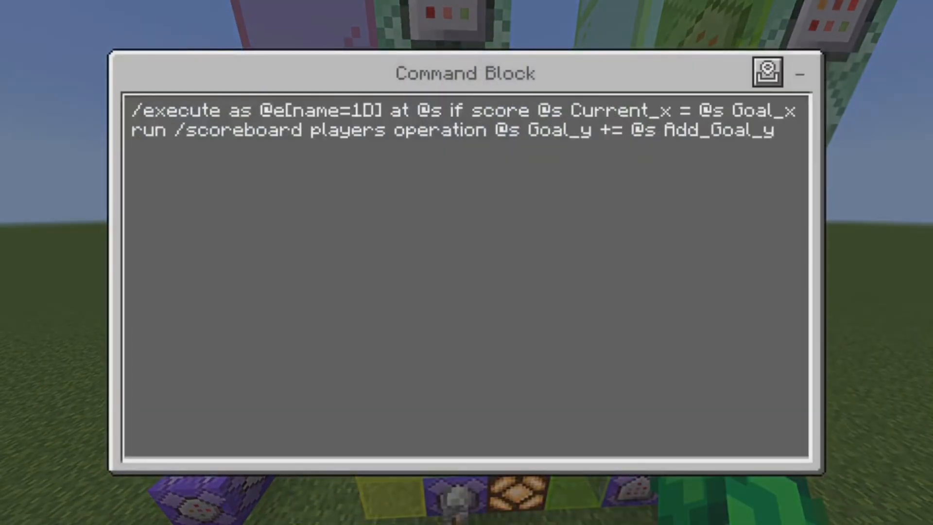
key(Escape)
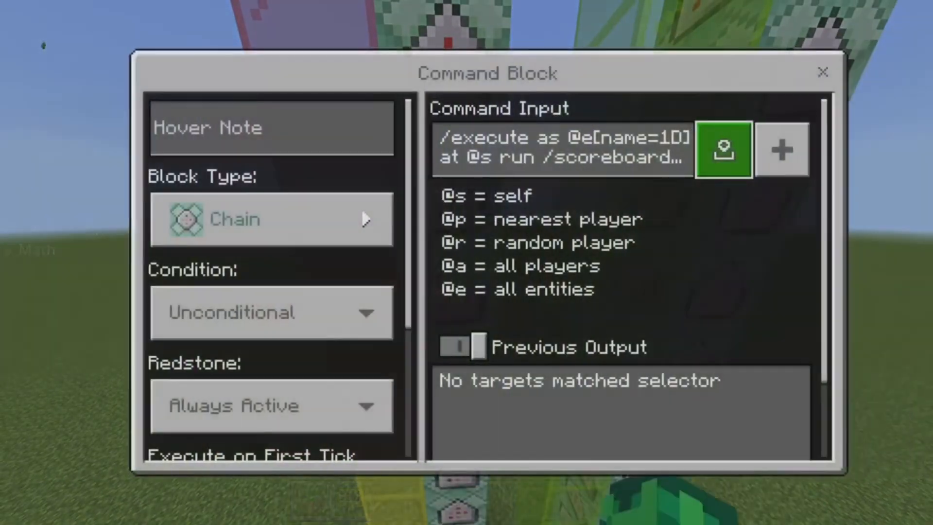
click(723, 149)
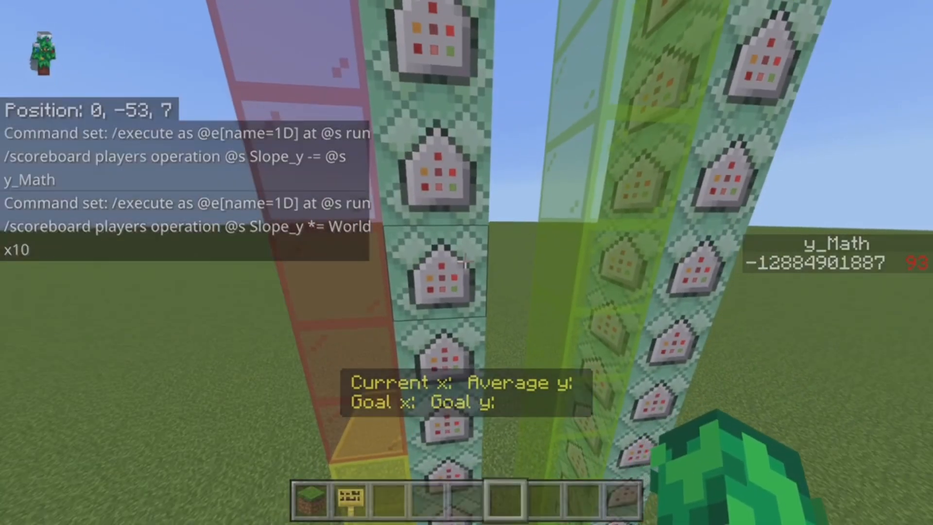
Run /scoreboard players set World x10 100 from chat.
key(t)
text(/)
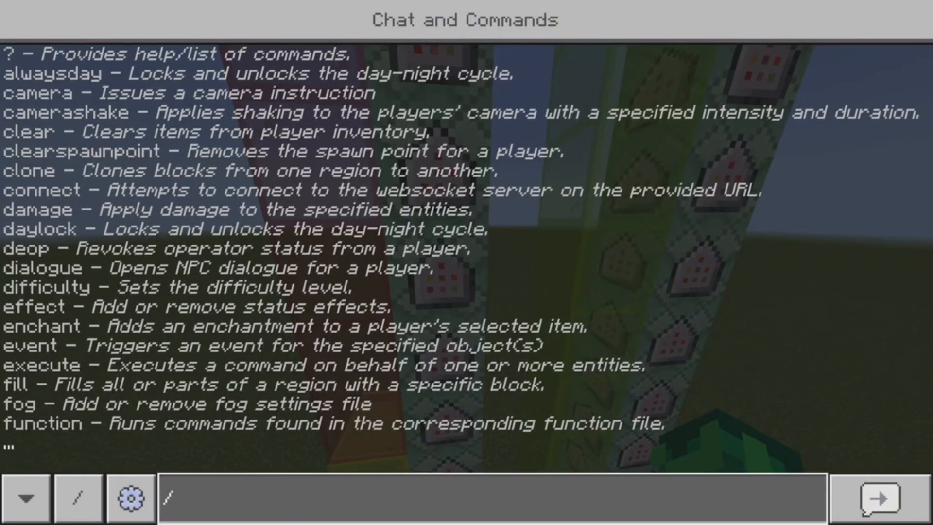
text(s)
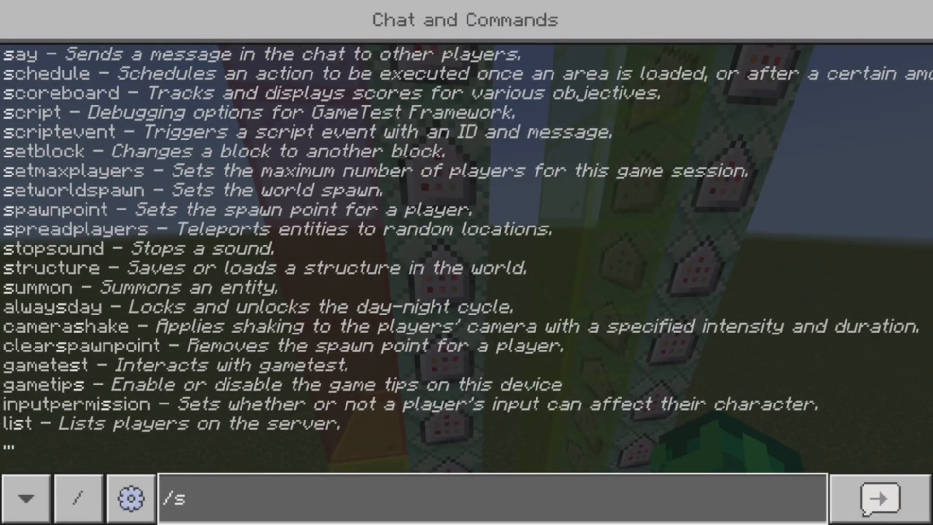
text(coreboard players set World x10 1)
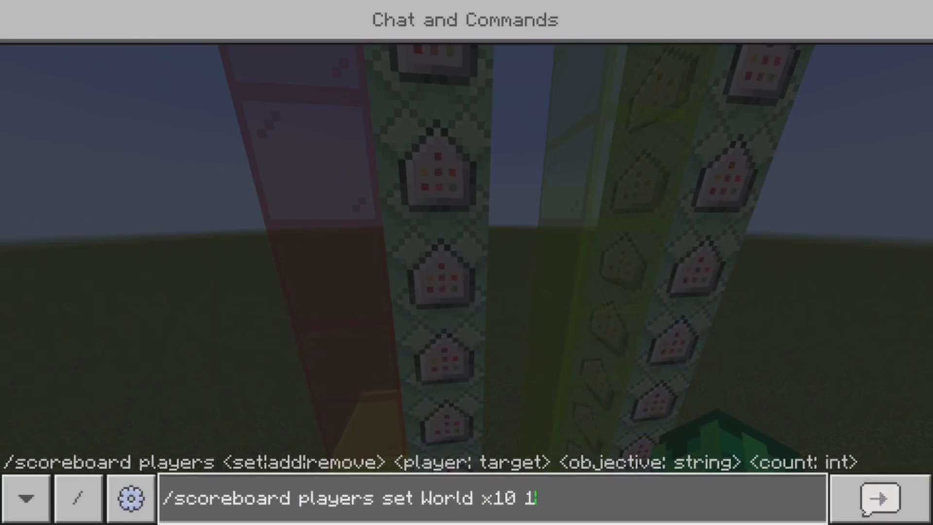
text(00)
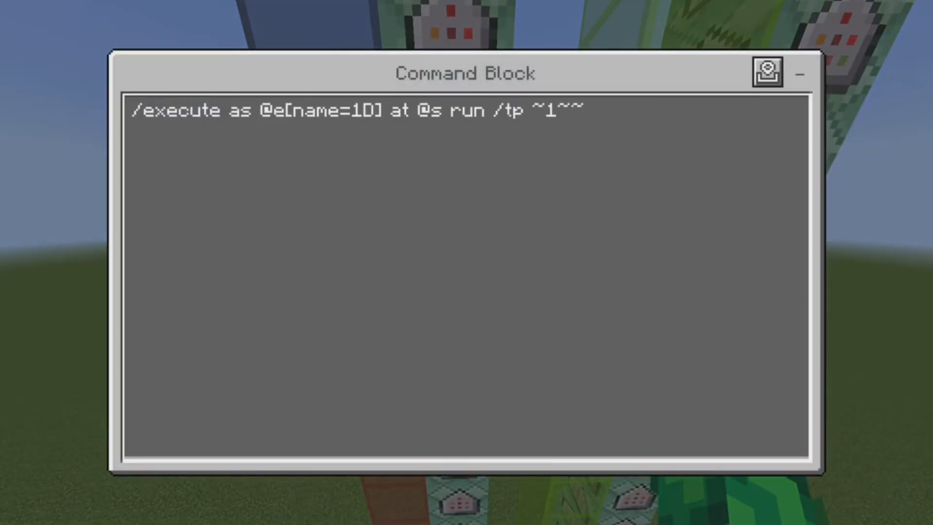
Review the /tp ~1~~, /fill and Goal_y-reset-to-25 chain commands, closing each.
click(766, 74)
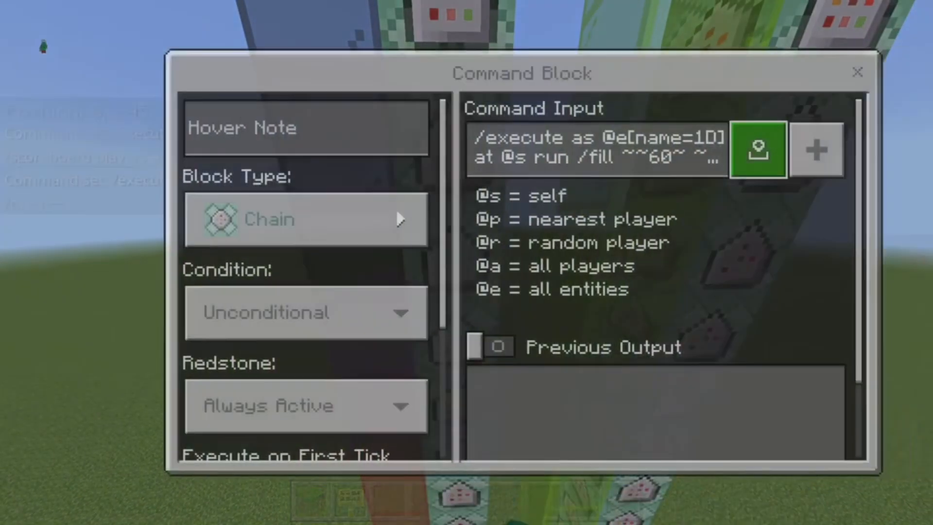
click(758, 150)
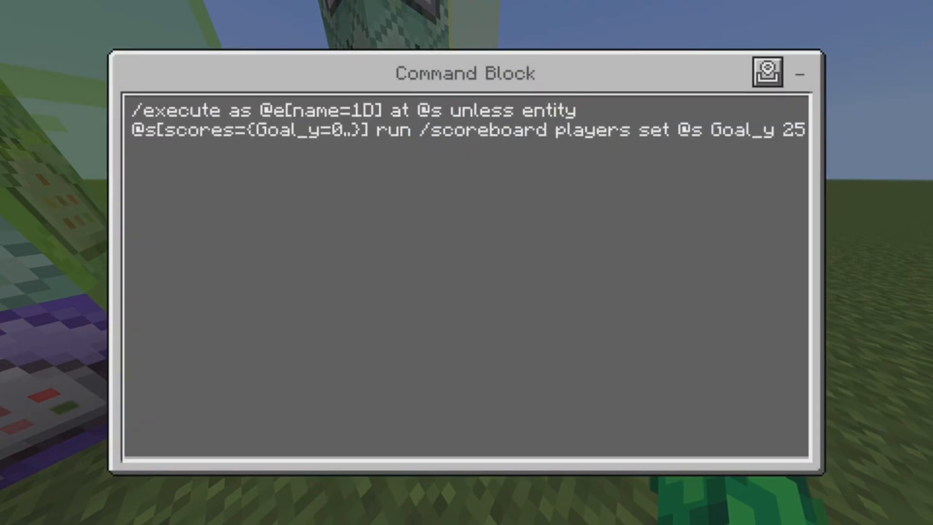
click(767, 72)
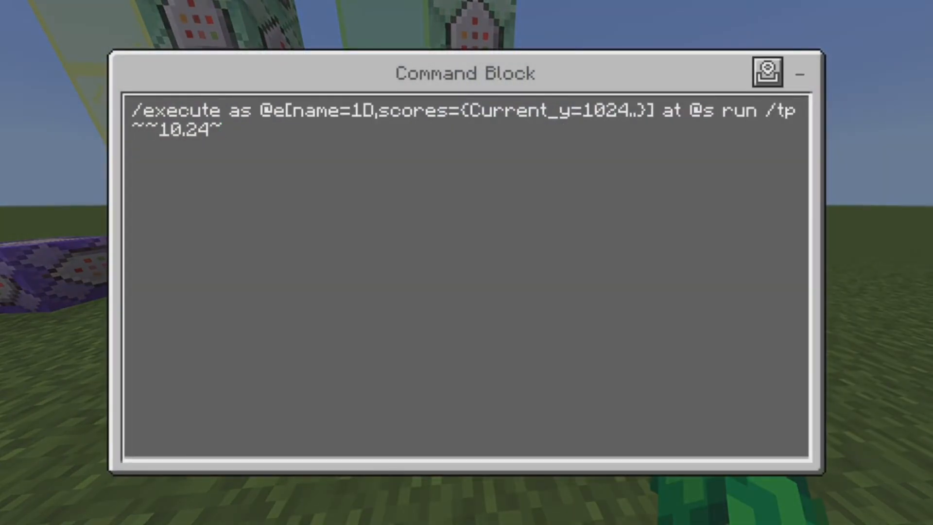
Enter the 10.24 teleport and /scoreboard players add @s Current_y -128 chain commands.
click(182, 130)
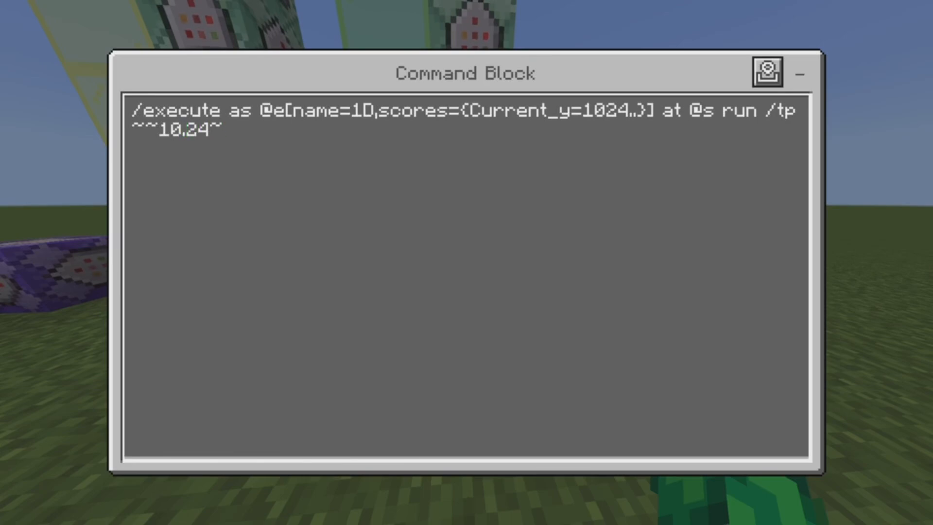
click(196, 129)
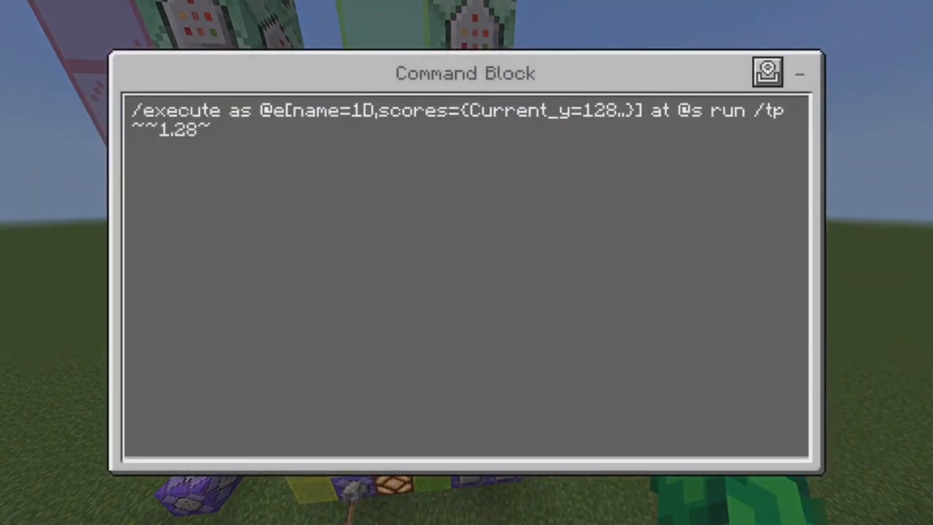
text(/scoreboard players add @s Current_y -128)
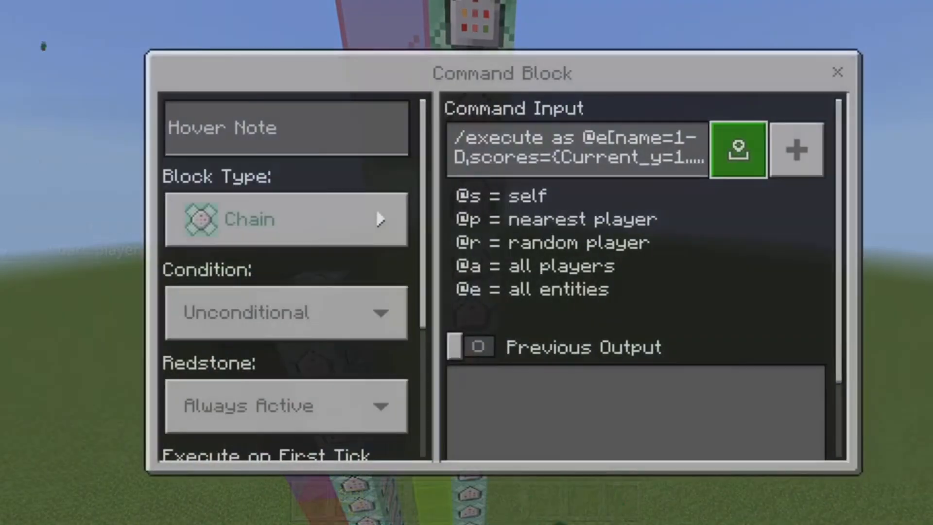
click(837, 72)
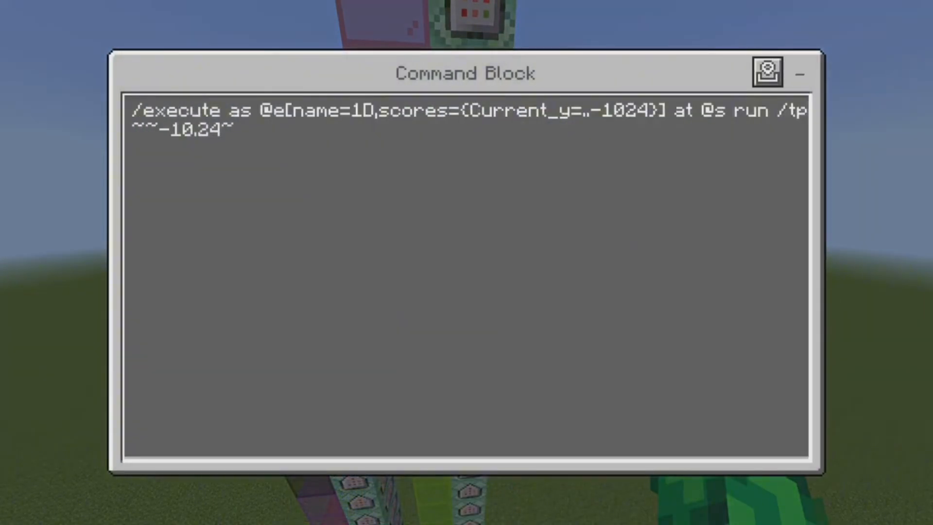
Enter /scoreboard players add @s Current_y 1024 and move to the next chain block for -512.
text(/scoreboard players add @s Current_y 1024)
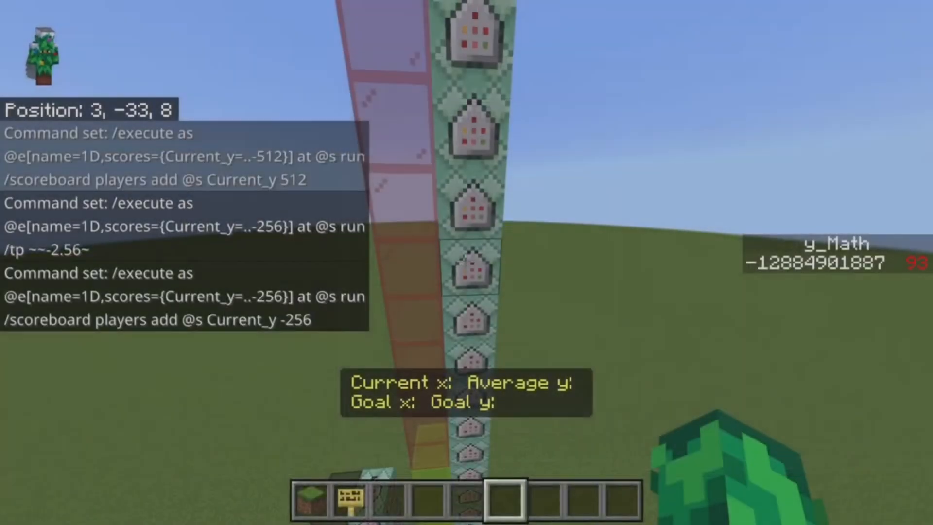
right_click(467, 268)
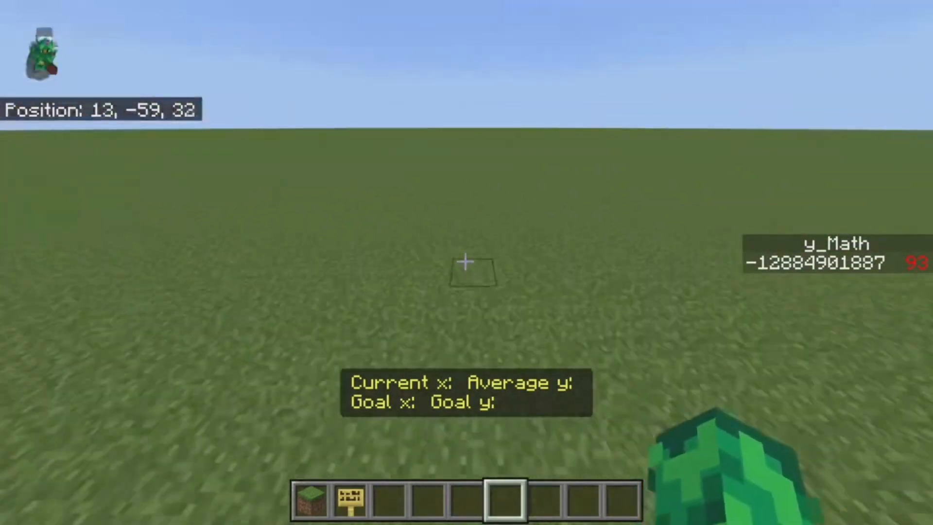
Enter /summon armor_stand 1D in chat to start terrain generation.
key(t)
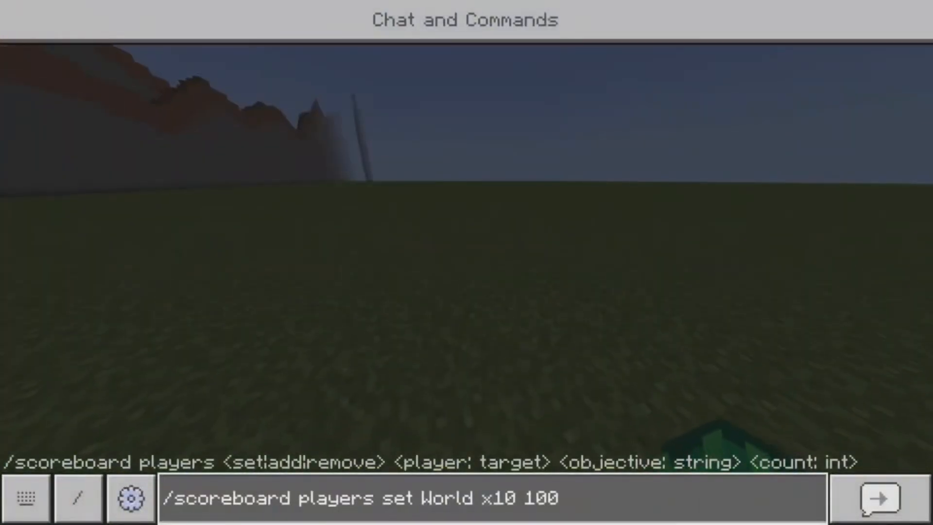
text(/summon armor_stand 1D)
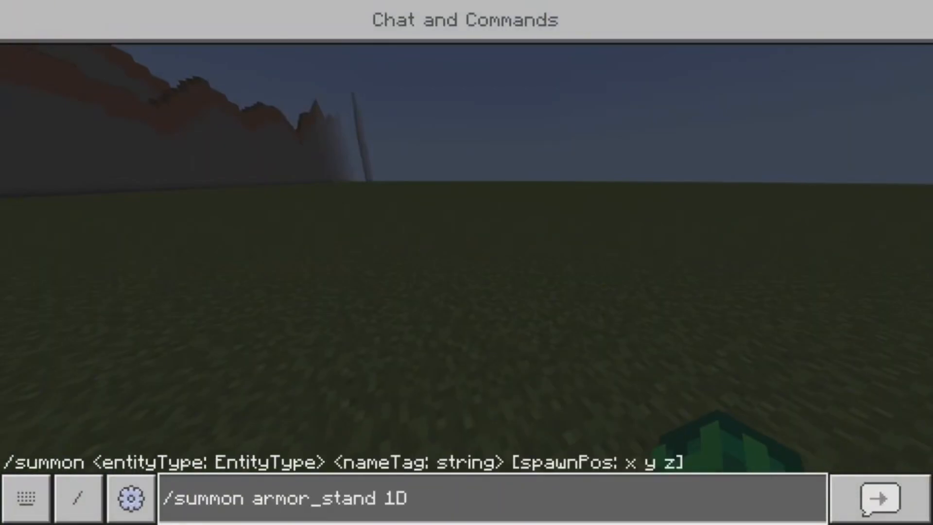